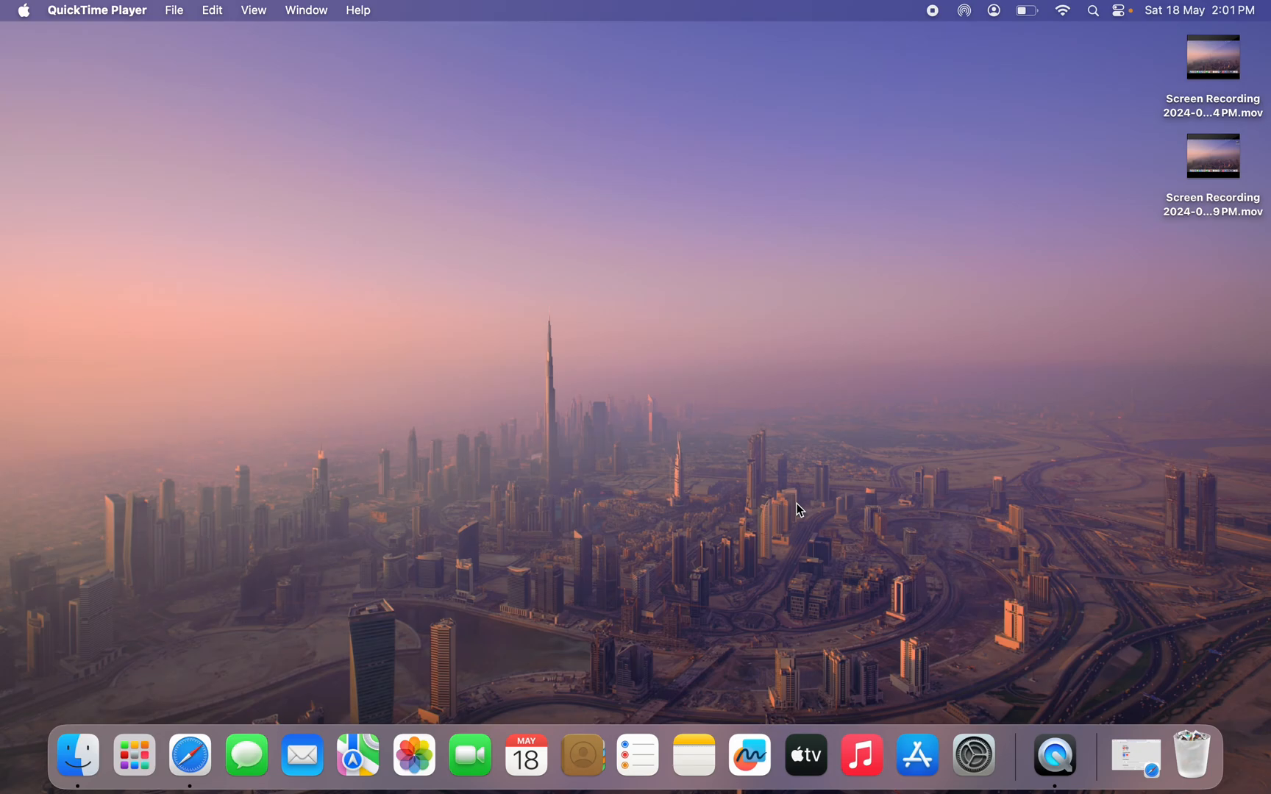
Launch Safari, go to youtube.com and show the account menu listing YouTube Studio
{"action": "left_click", "coordinate": [190, 754]}
{"action": "type", "text": "y"}
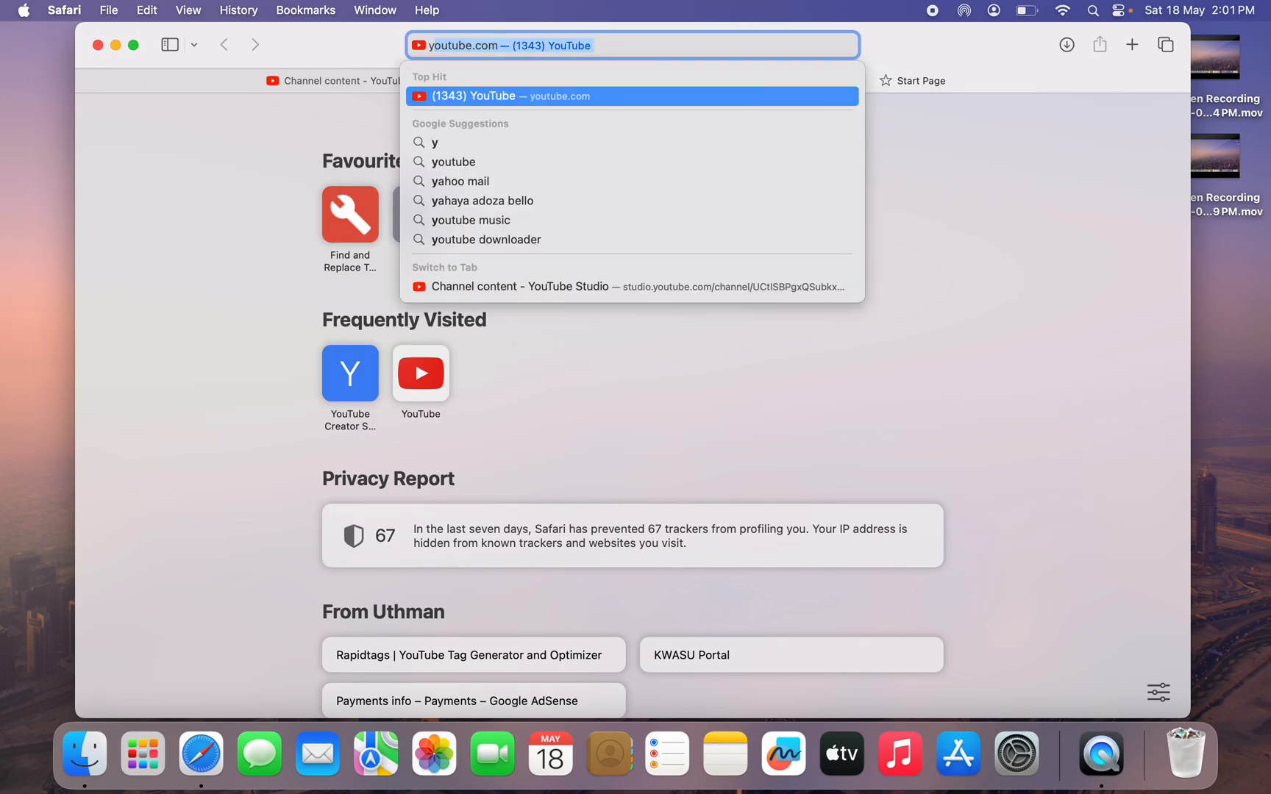
{"action": "left_click", "coordinate": [632, 95]}
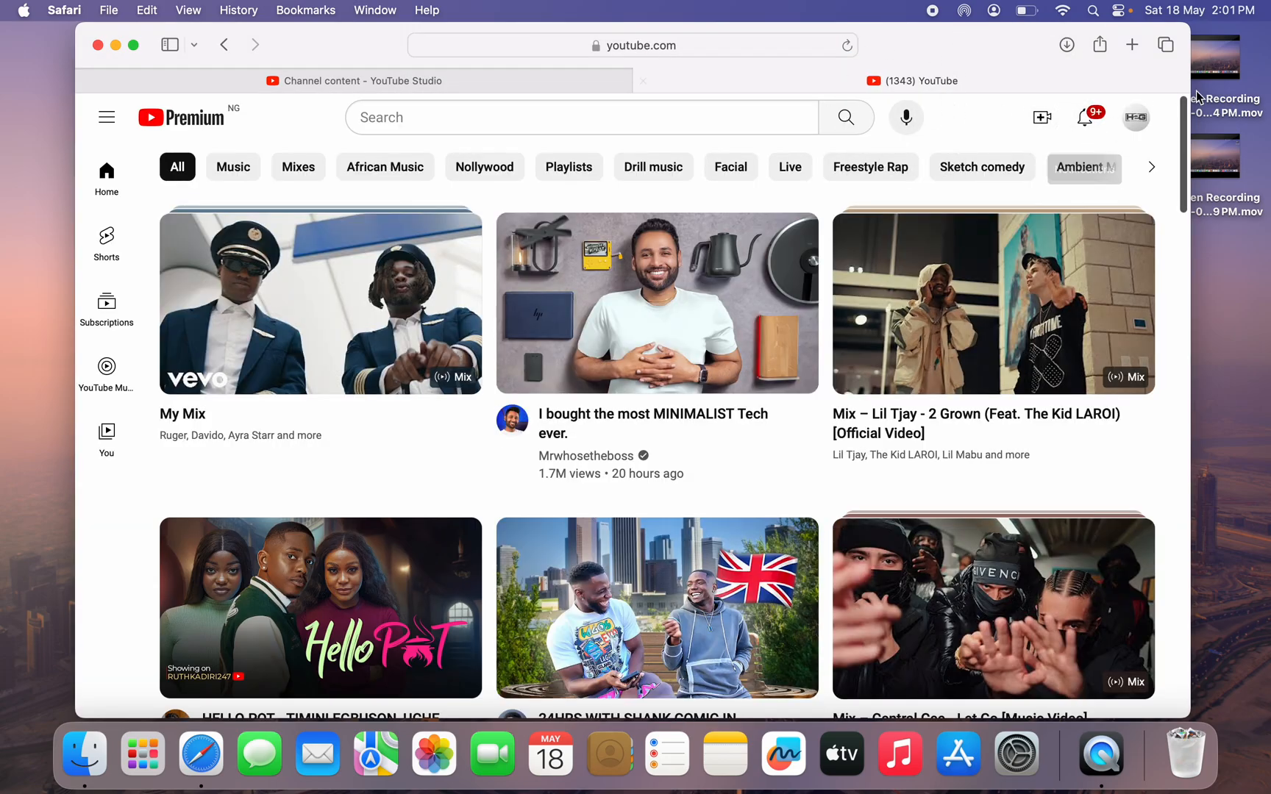
{"action": "mouse_move", "coordinate": [1154, 128]}
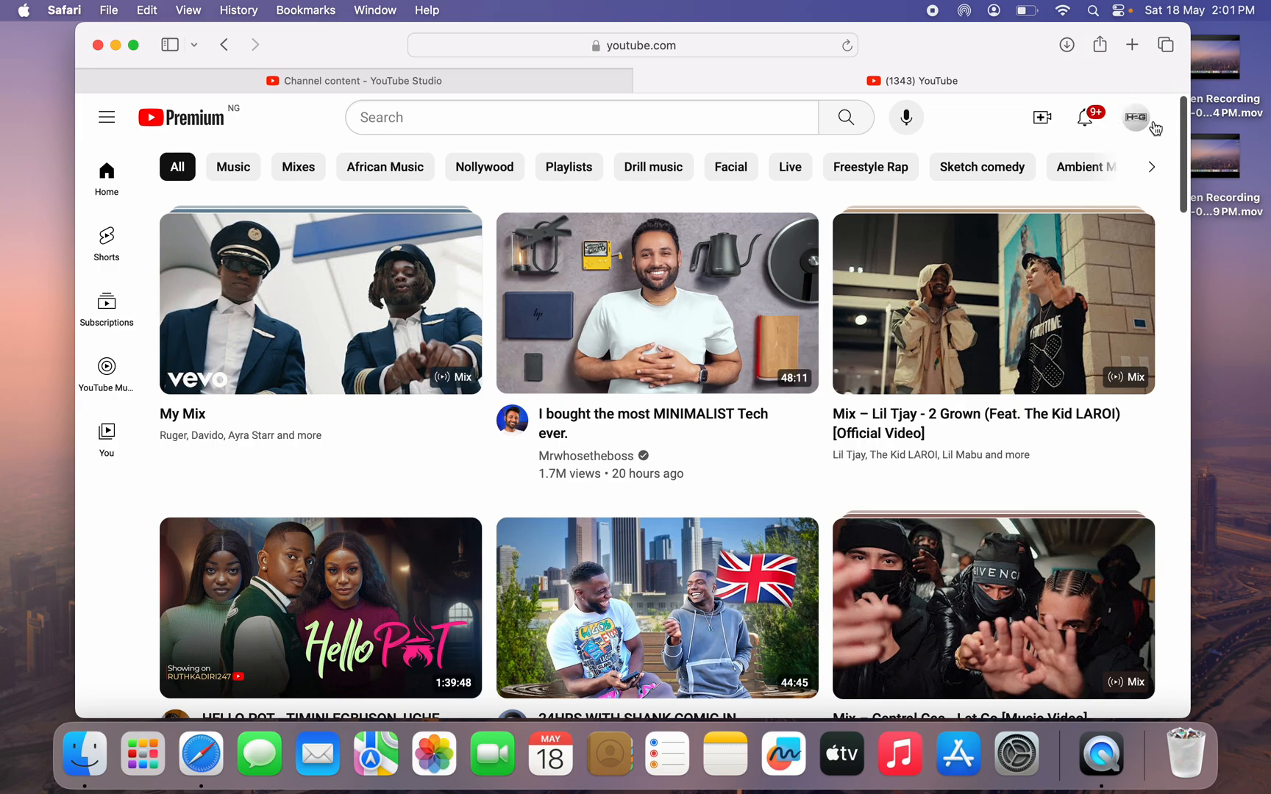
{"action": "left_click", "coordinate": [1134, 118]}
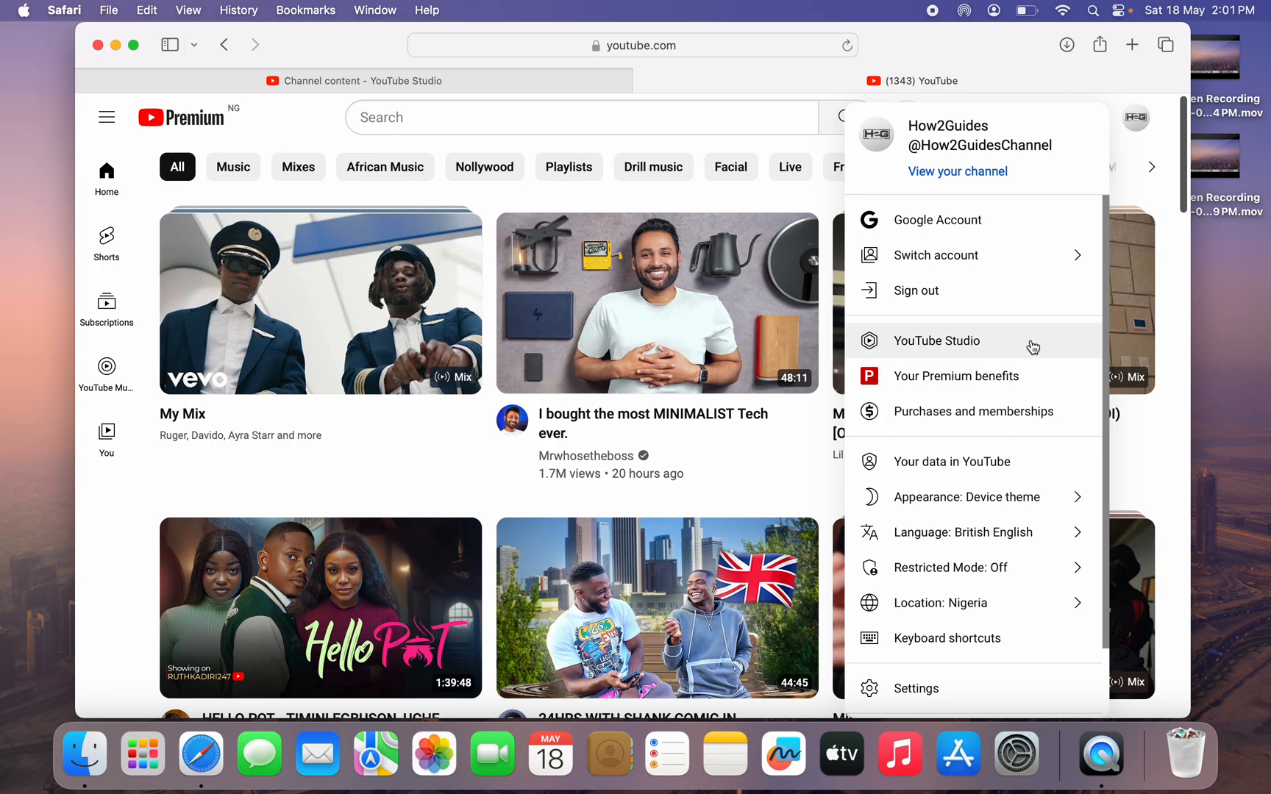
{"action": "mouse_move", "coordinate": [399, 80]}
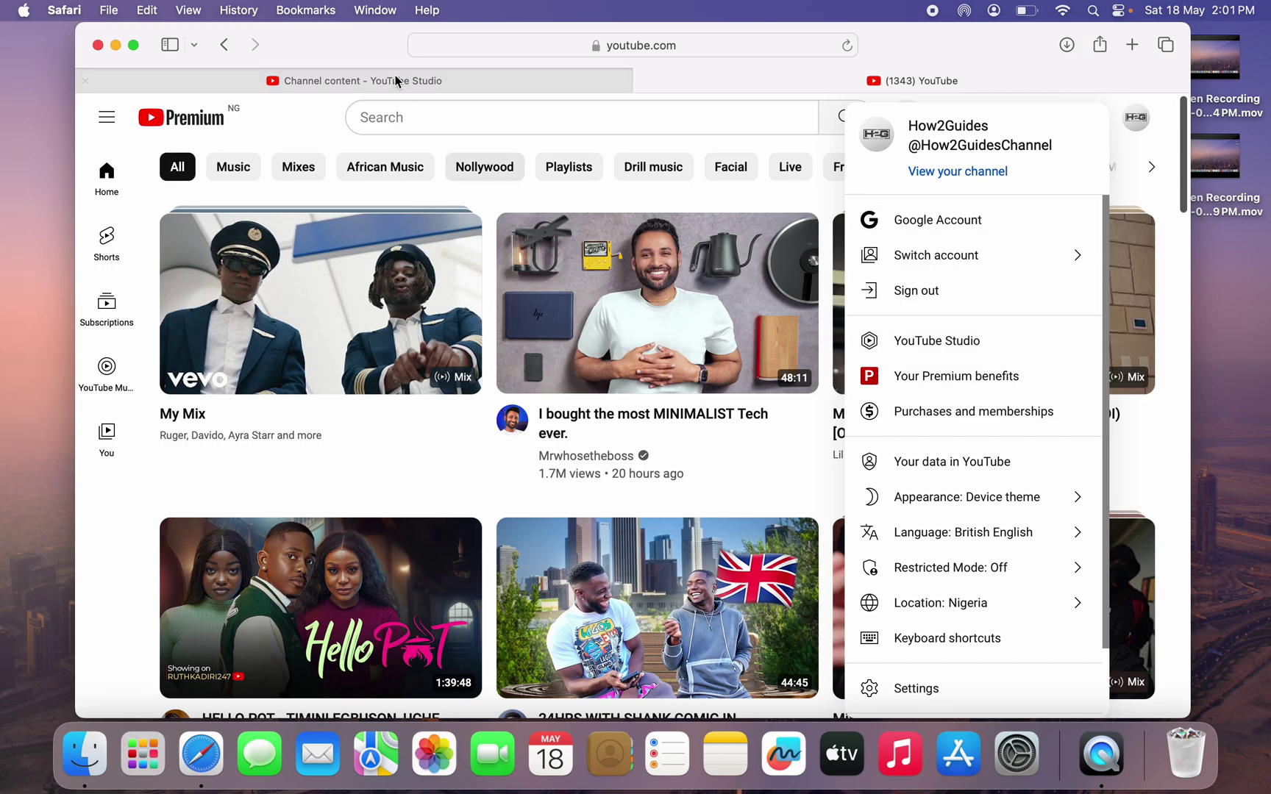
Switch to the 'Channel content – YouTube Studio' tab showing the Videos list
{"action": "left_click", "coordinate": [937, 340]}
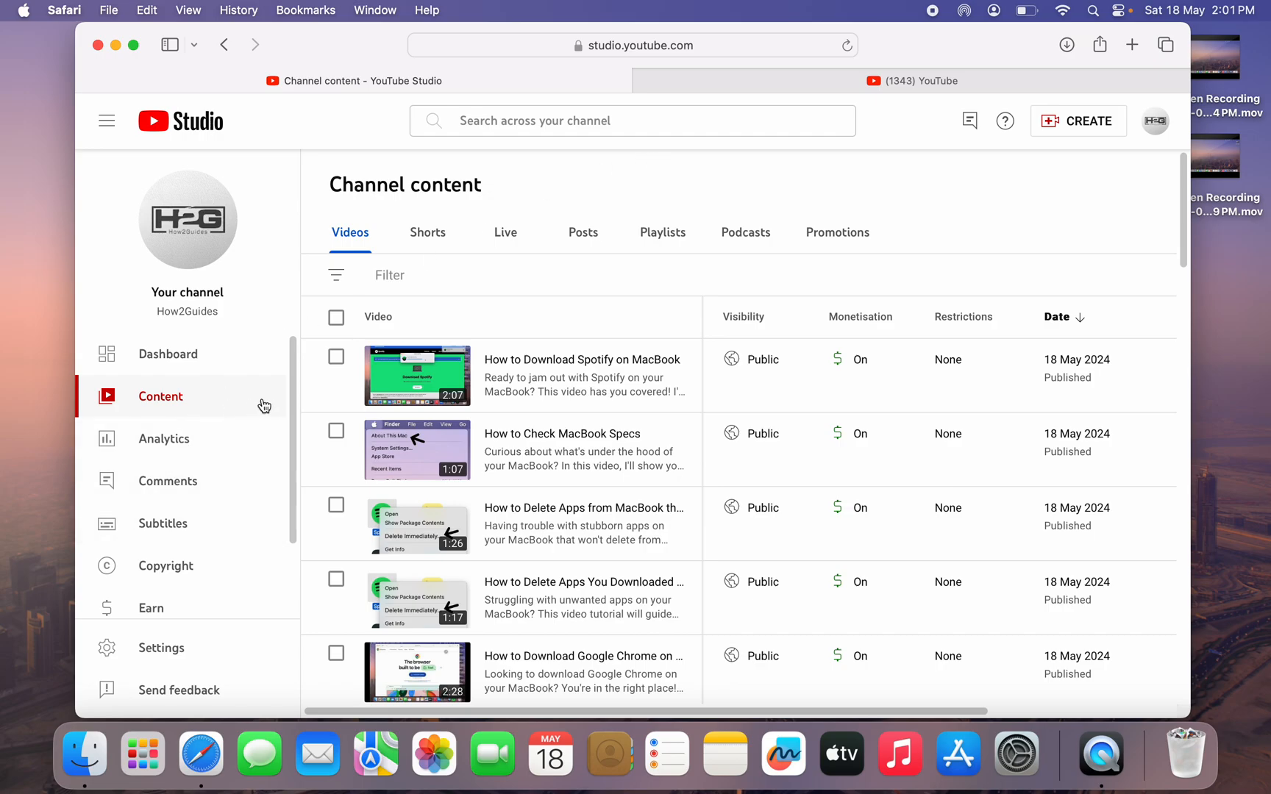
{"action": "mouse_move", "coordinate": [222, 396]}
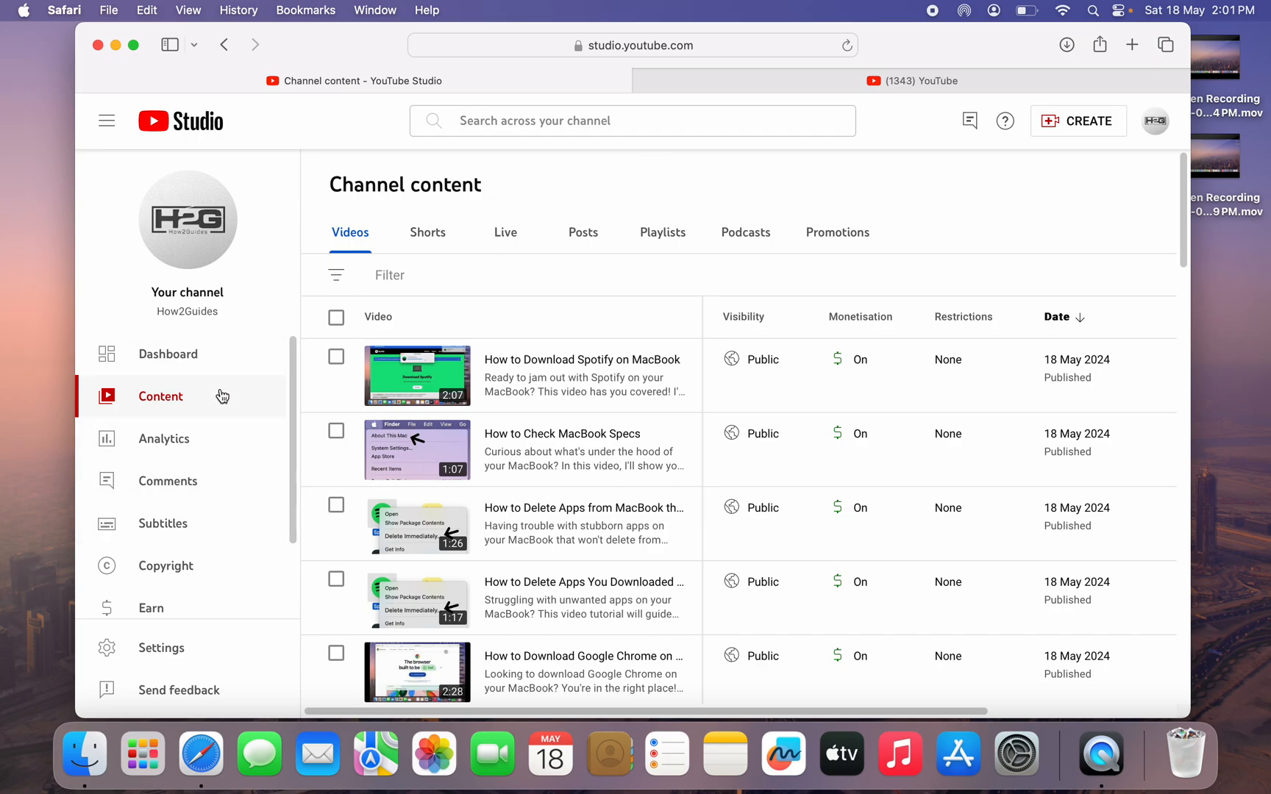
{"action": "mouse_move", "coordinate": [116, 392]}
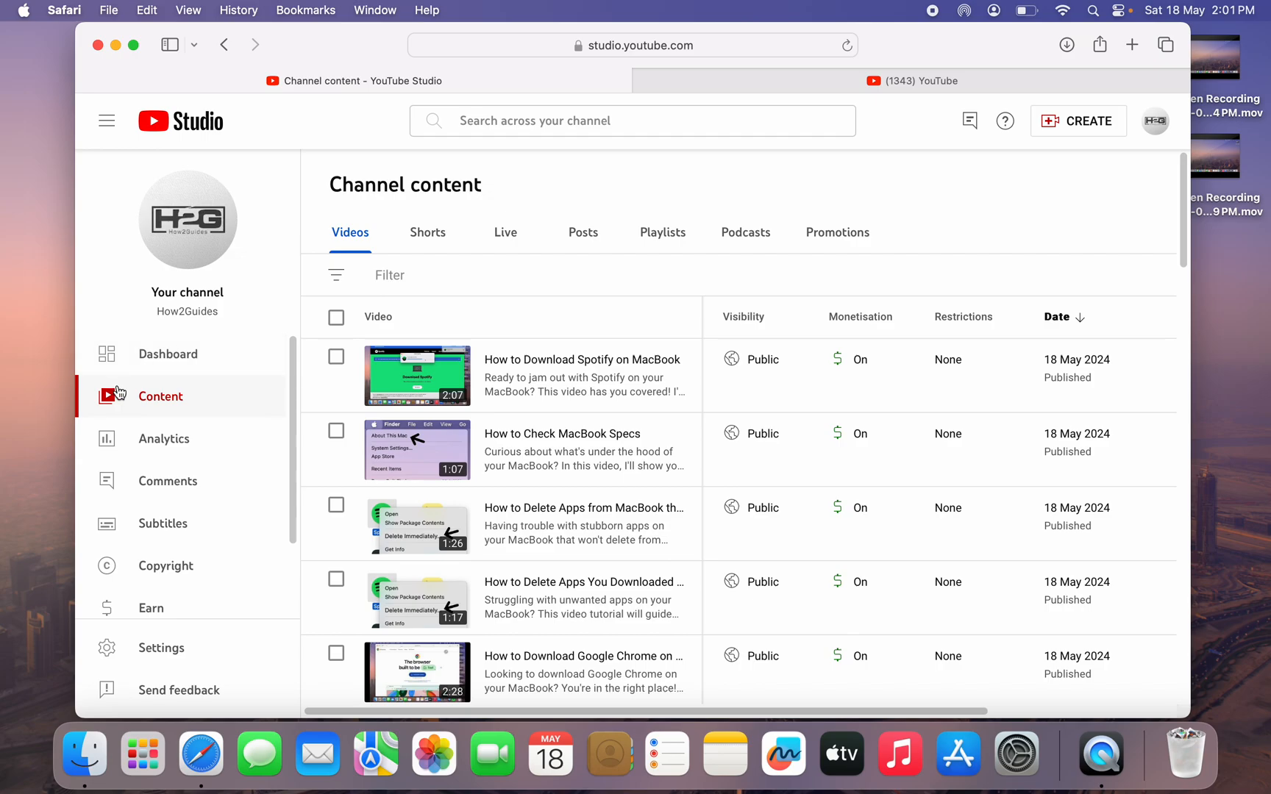
{"action": "mouse_move", "coordinate": [455, 258]}
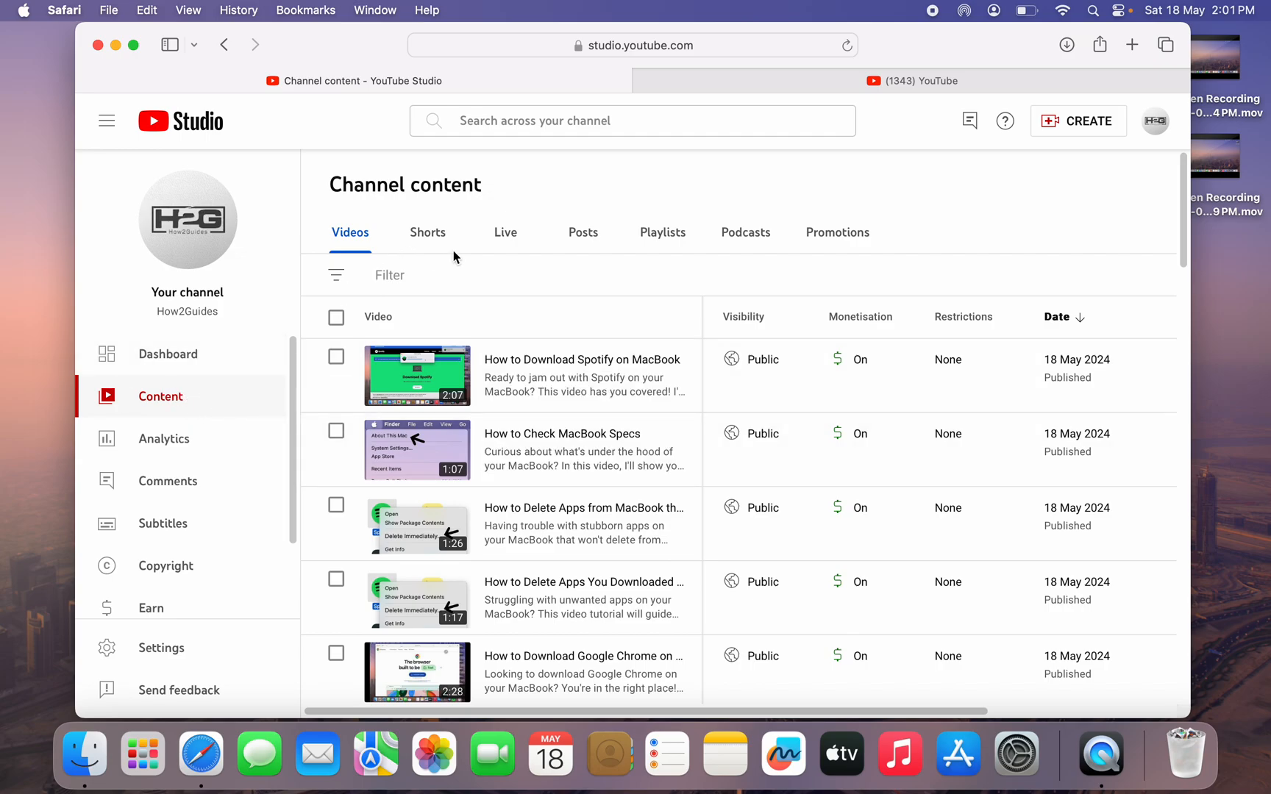
{"action": "mouse_move", "coordinate": [662, 253]}
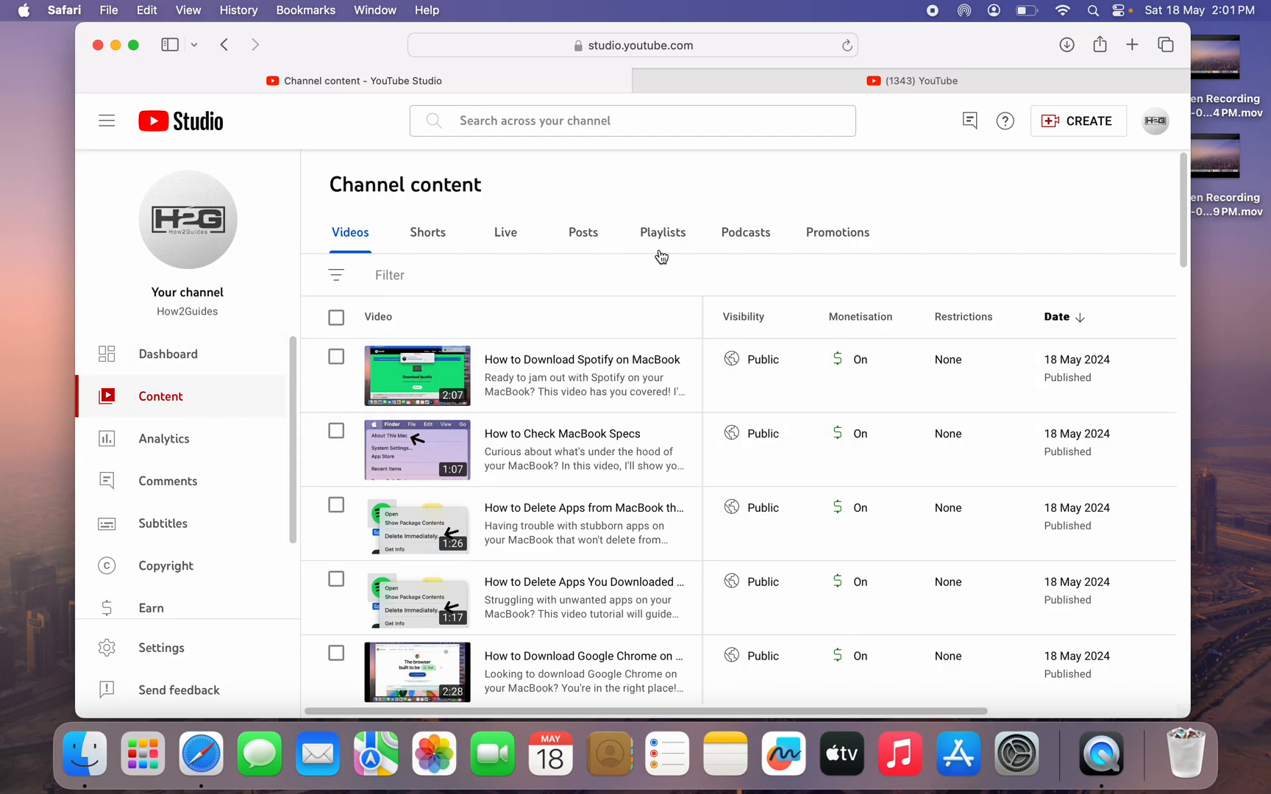
{"action": "mouse_move", "coordinate": [332, 319]}
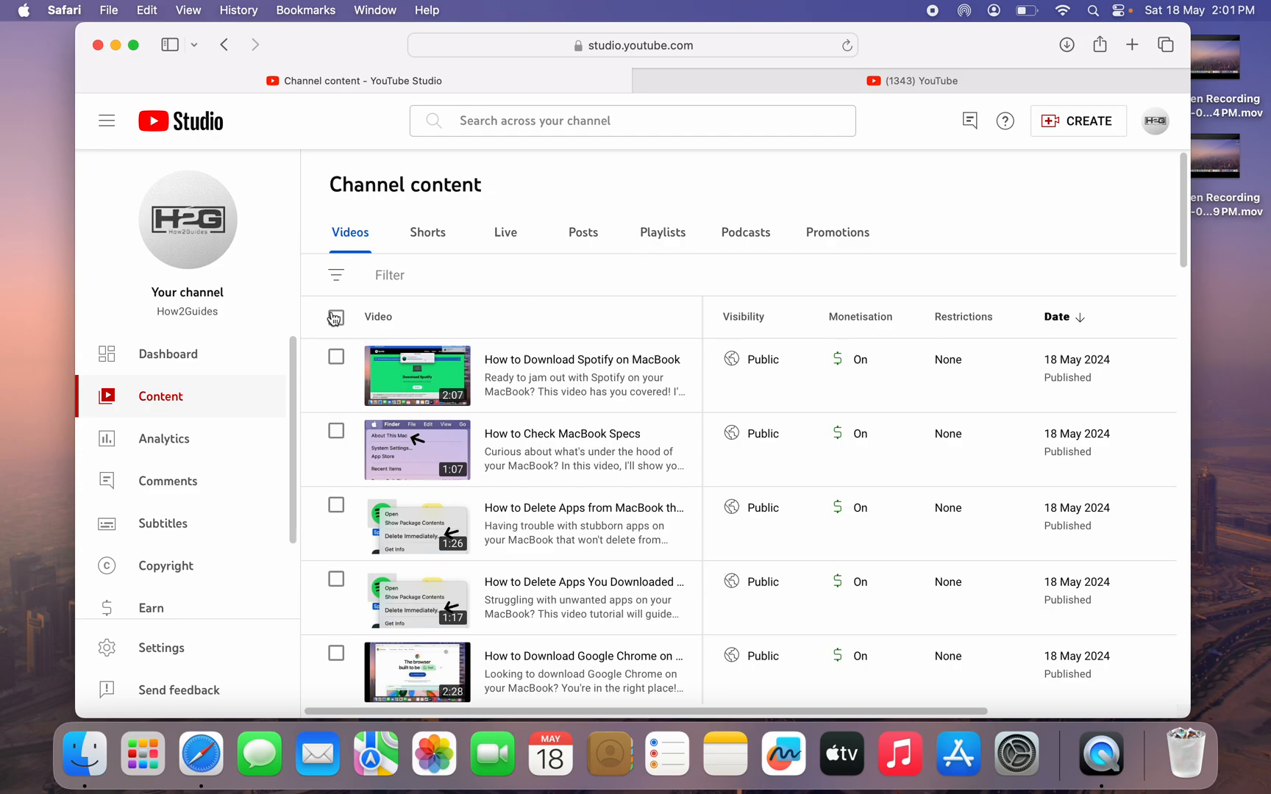
{"action": "mouse_move", "coordinate": [337, 321]}
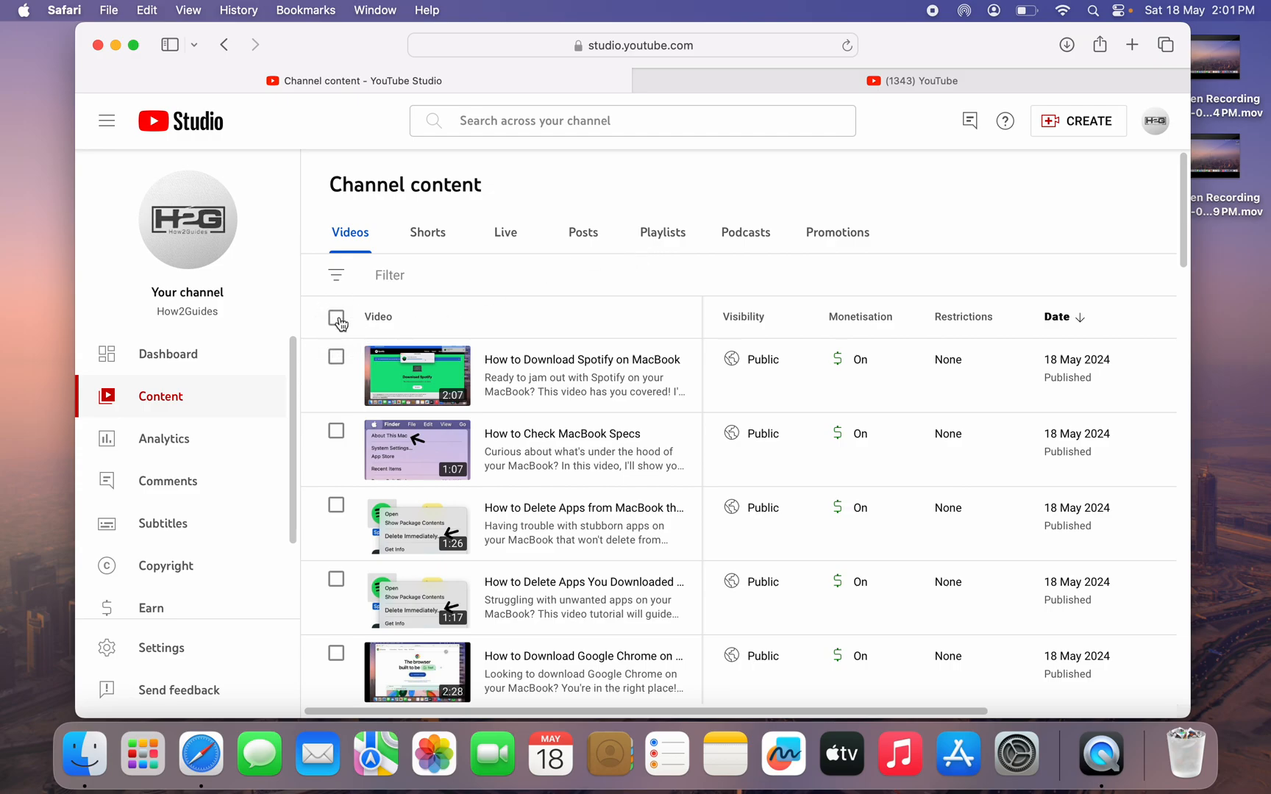
Select the 30 listed videos, then extend the selection to every channel video
{"action": "left_click", "coordinate": [337, 316]}
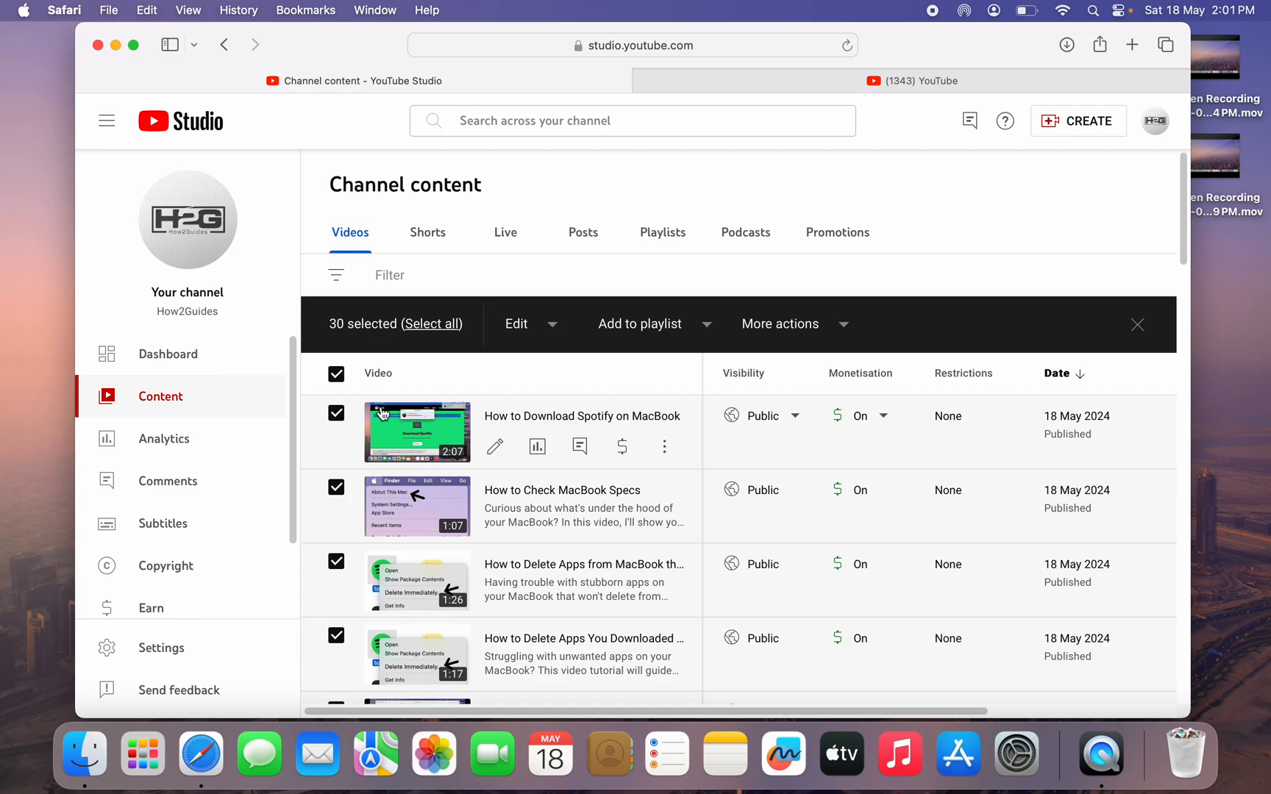
{"action": "mouse_move", "coordinate": [397, 370]}
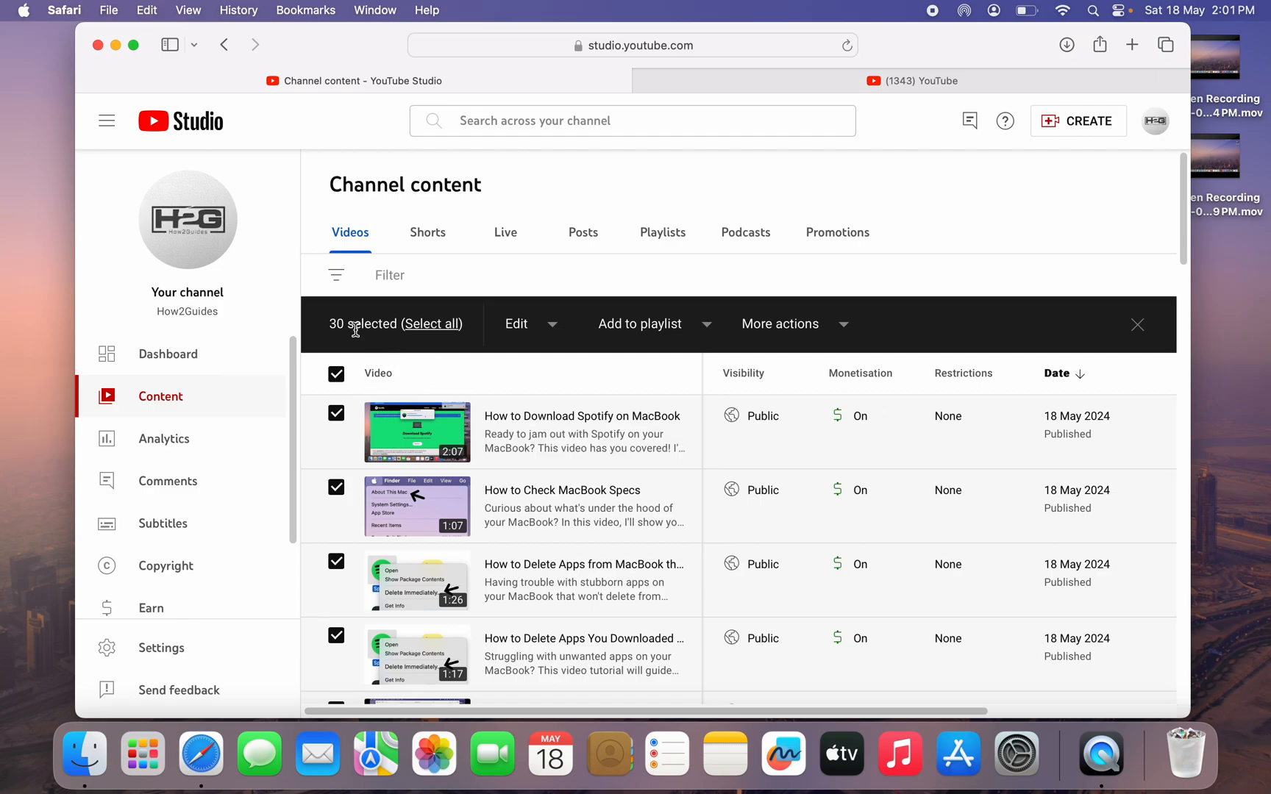
{"action": "mouse_move", "coordinate": [369, 344]}
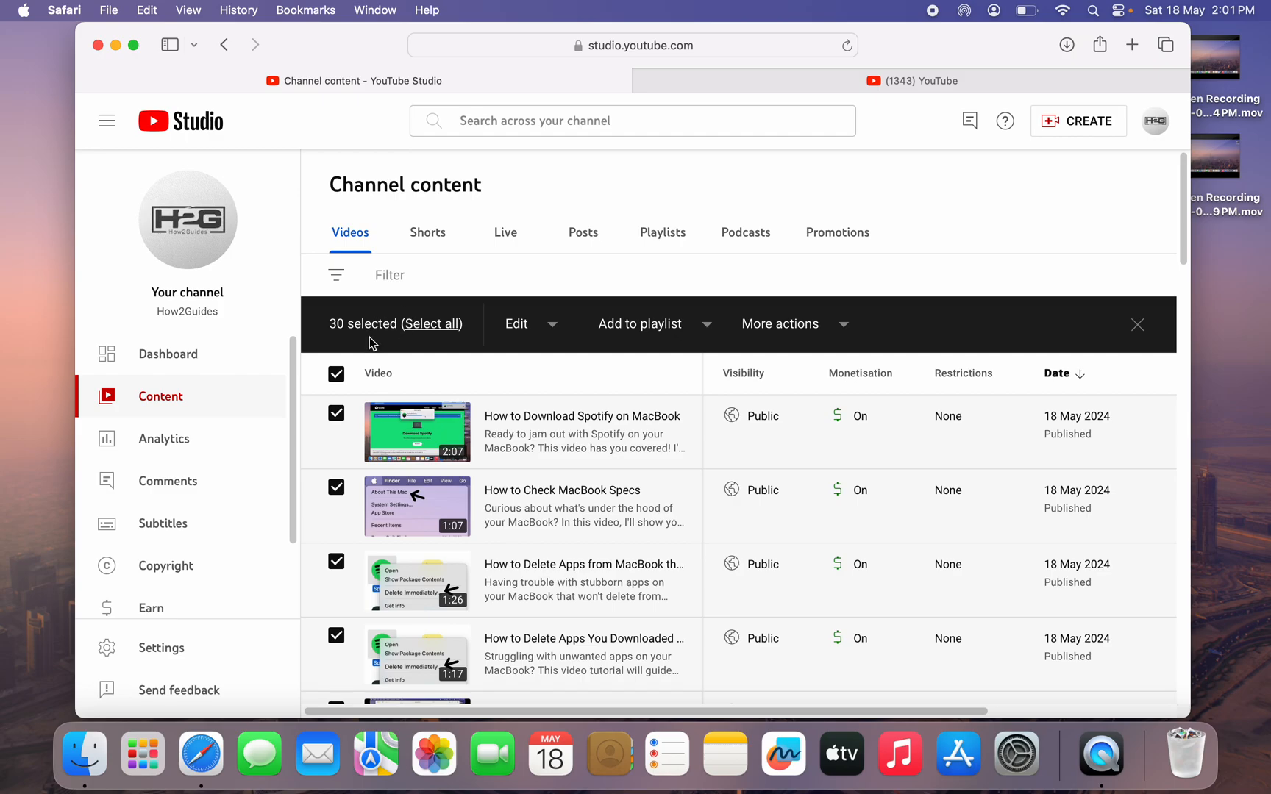
{"action": "left_click", "coordinate": [431, 323]}
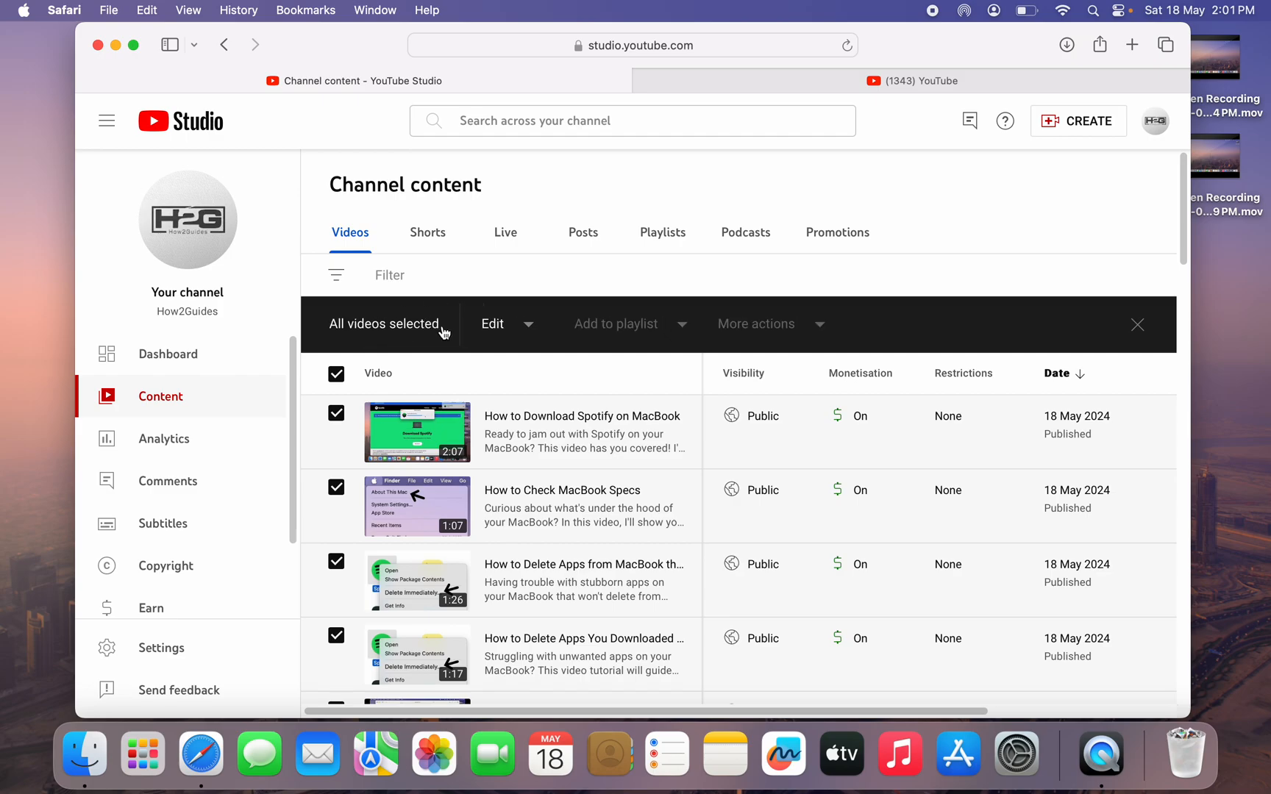
{"action": "mouse_move", "coordinate": [471, 281]}
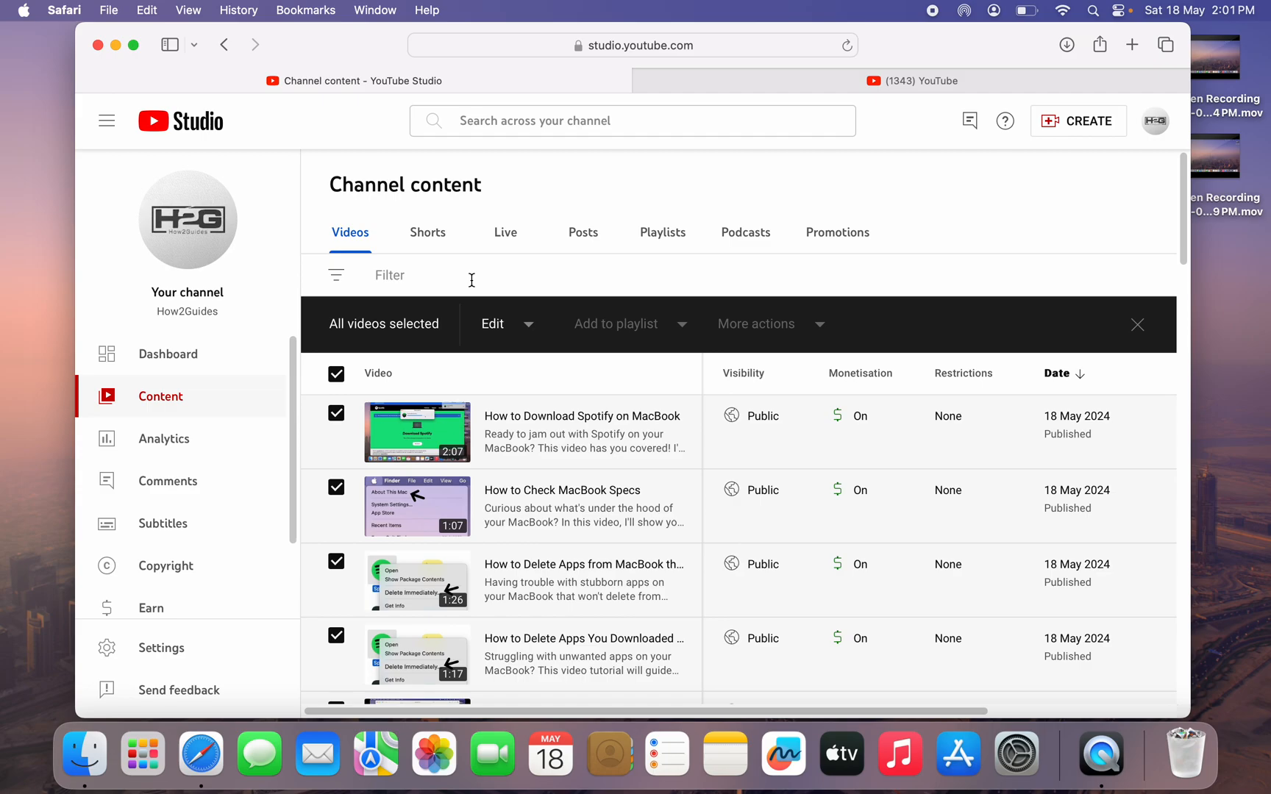
{"action": "mouse_move", "coordinate": [507, 324]}
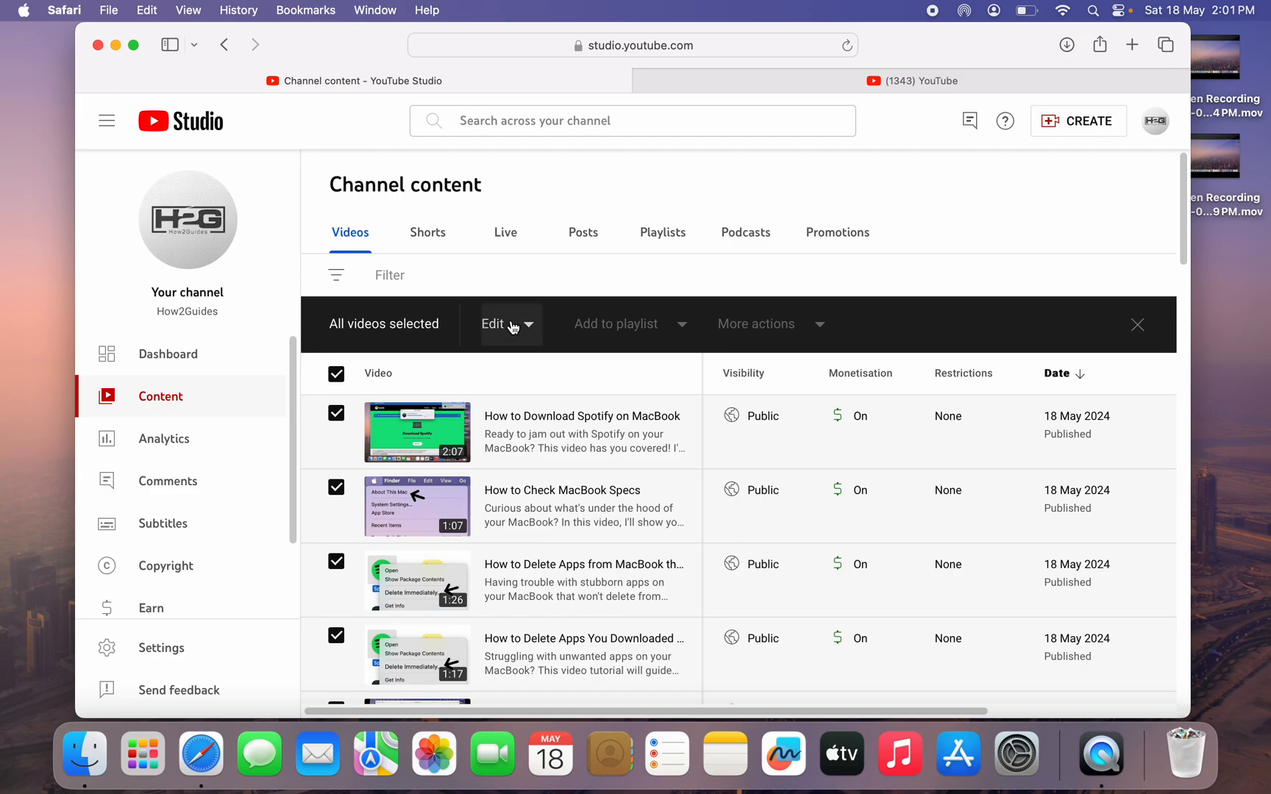
Choose Monetisation as the bulk-edit field and set its value to Off
{"action": "left_click", "coordinate": [504, 324]}
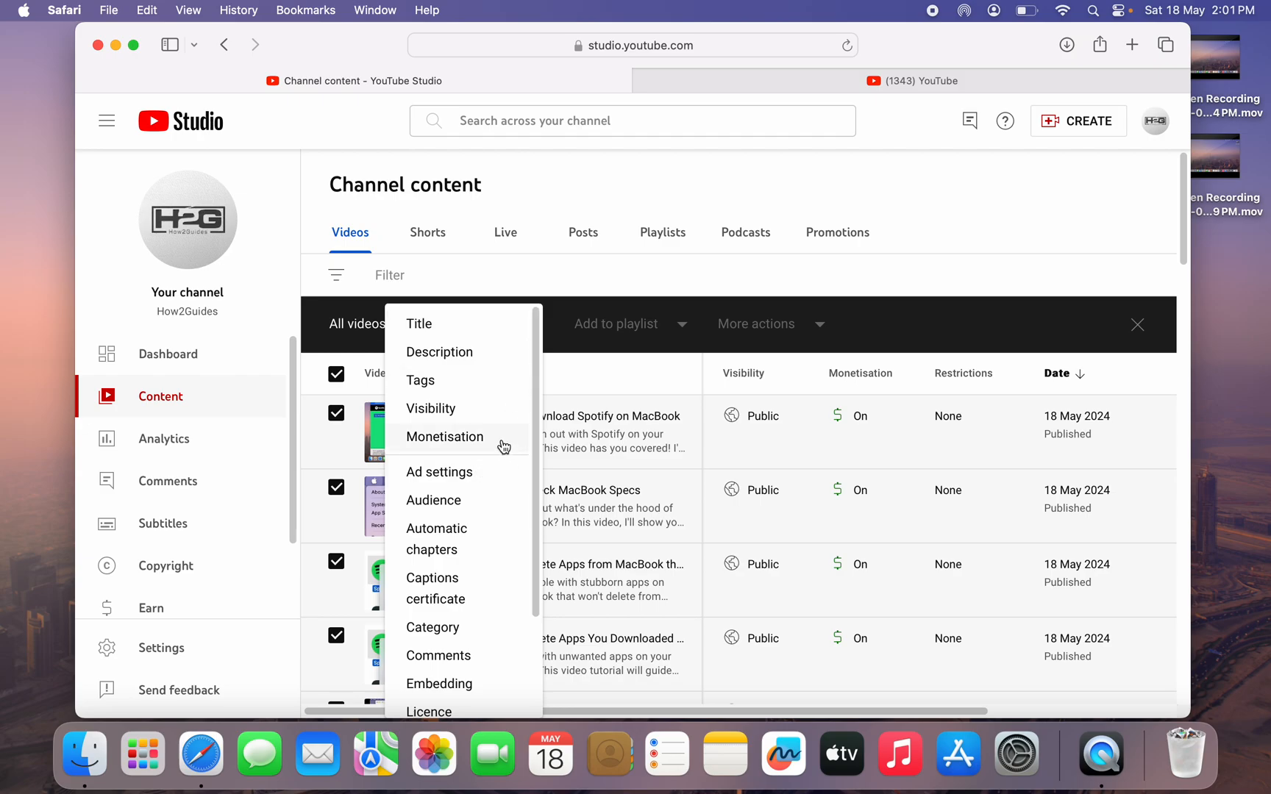
{"action": "left_click", "coordinate": [444, 437]}
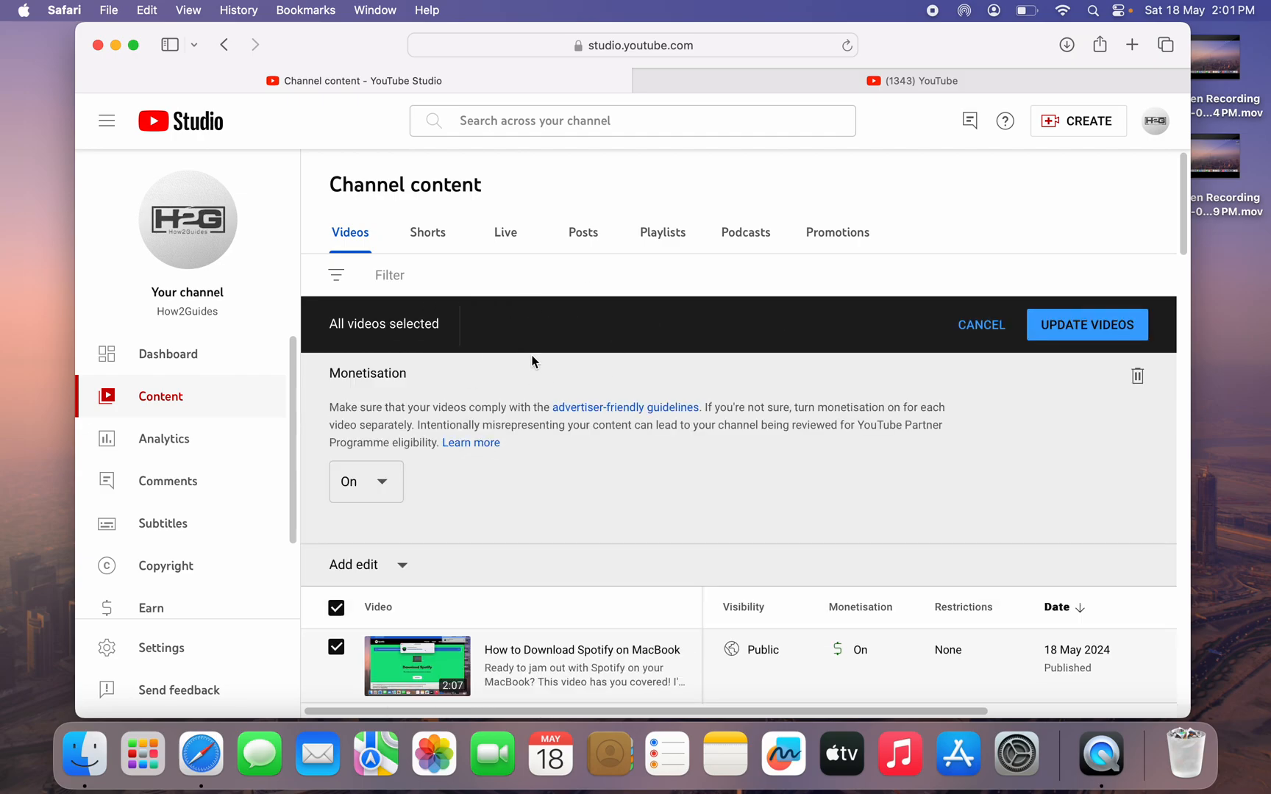
{"action": "mouse_move", "coordinate": [365, 481]}
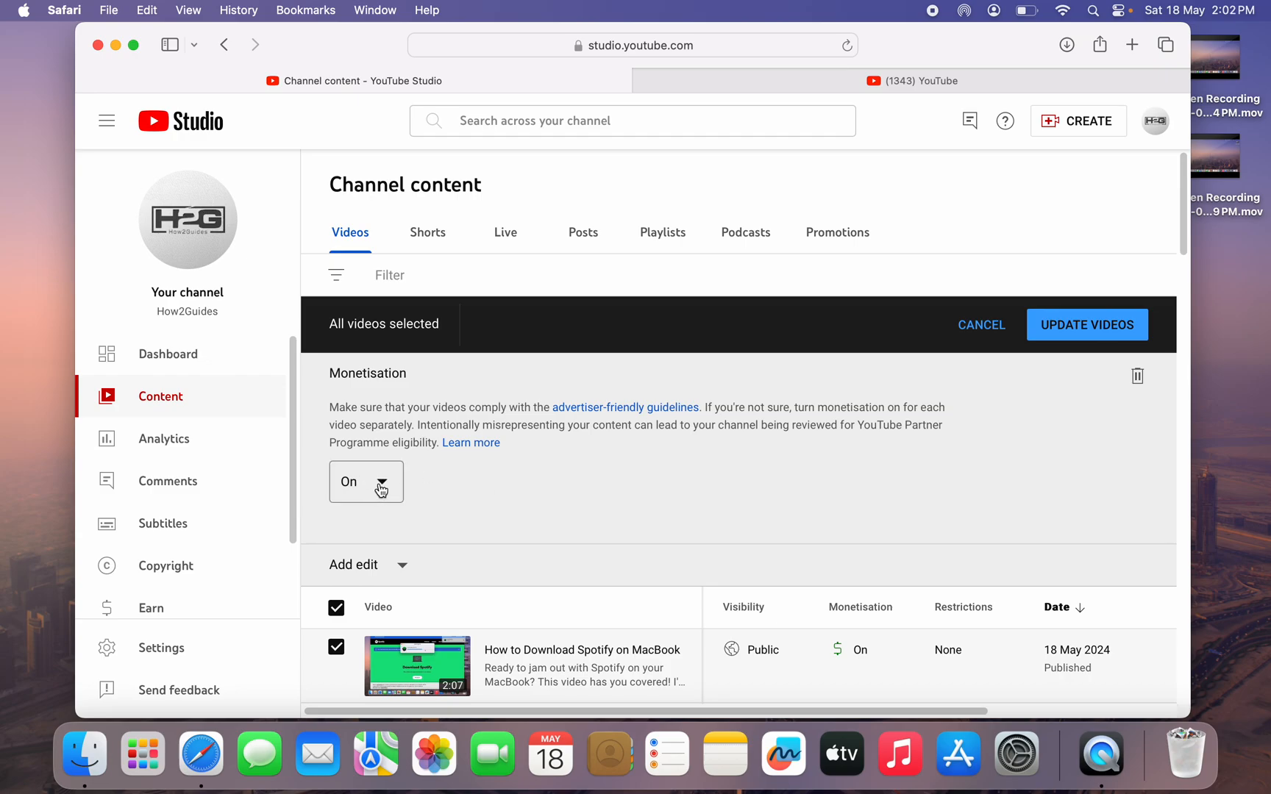
{"action": "left_click", "coordinate": [366, 481]}
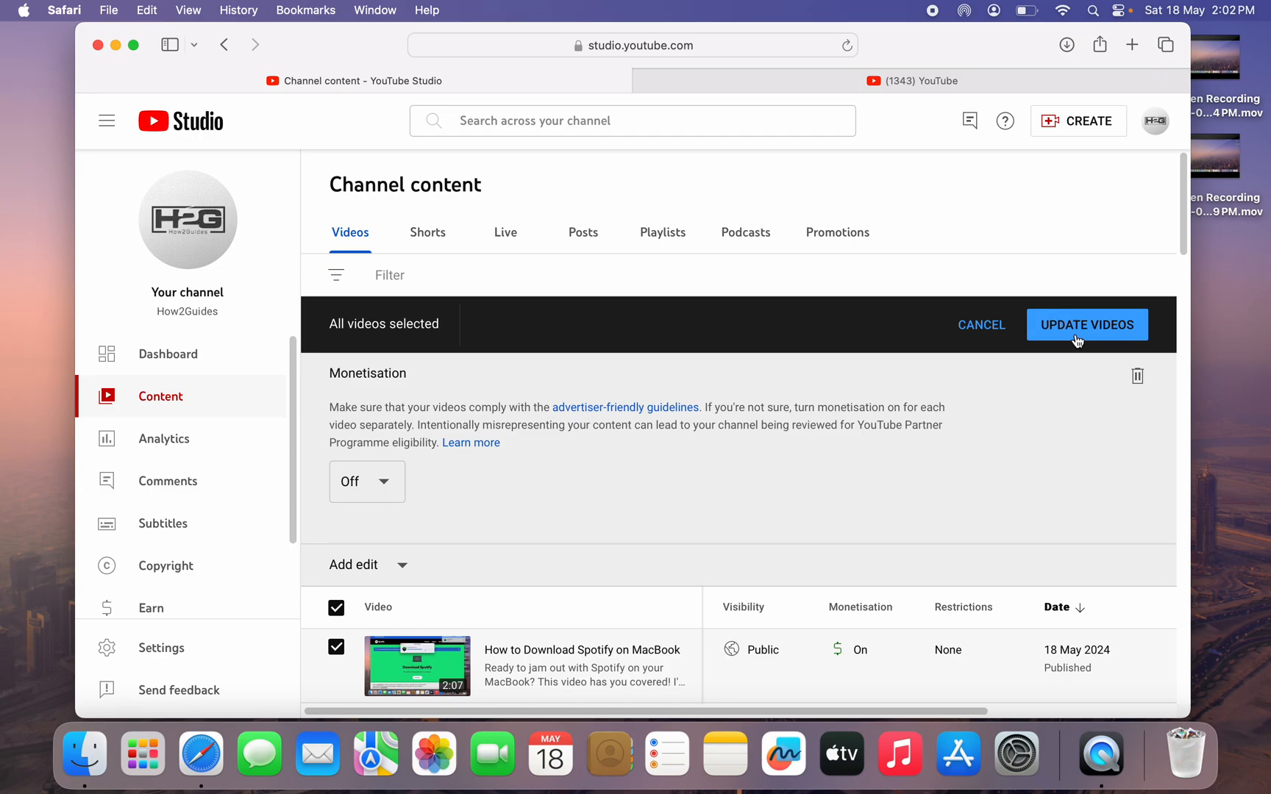
Start Update Videos, acknowledge the implications, then cancel and discard the pending edit
{"action": "left_click", "coordinate": [1087, 323]}
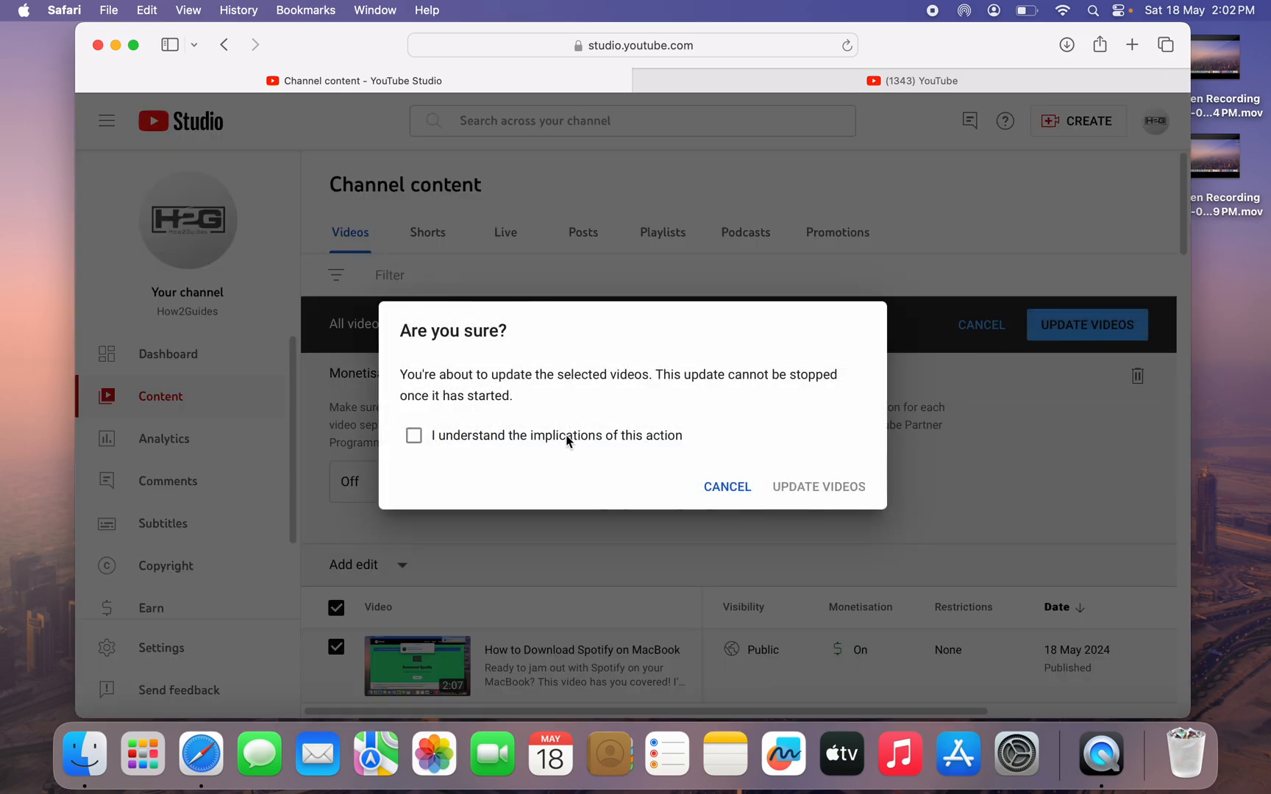
{"action": "left_click", "coordinate": [413, 435]}
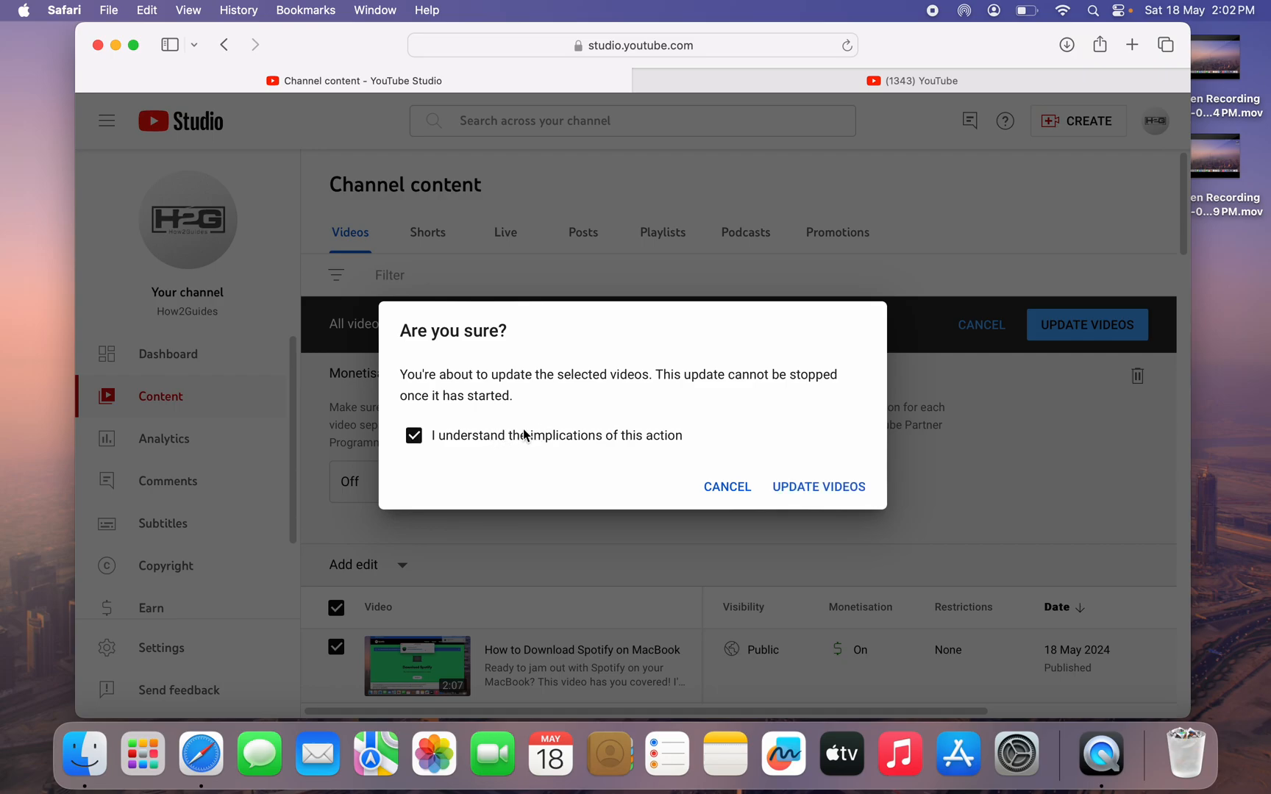
{"action": "mouse_move", "coordinate": [900, 493]}
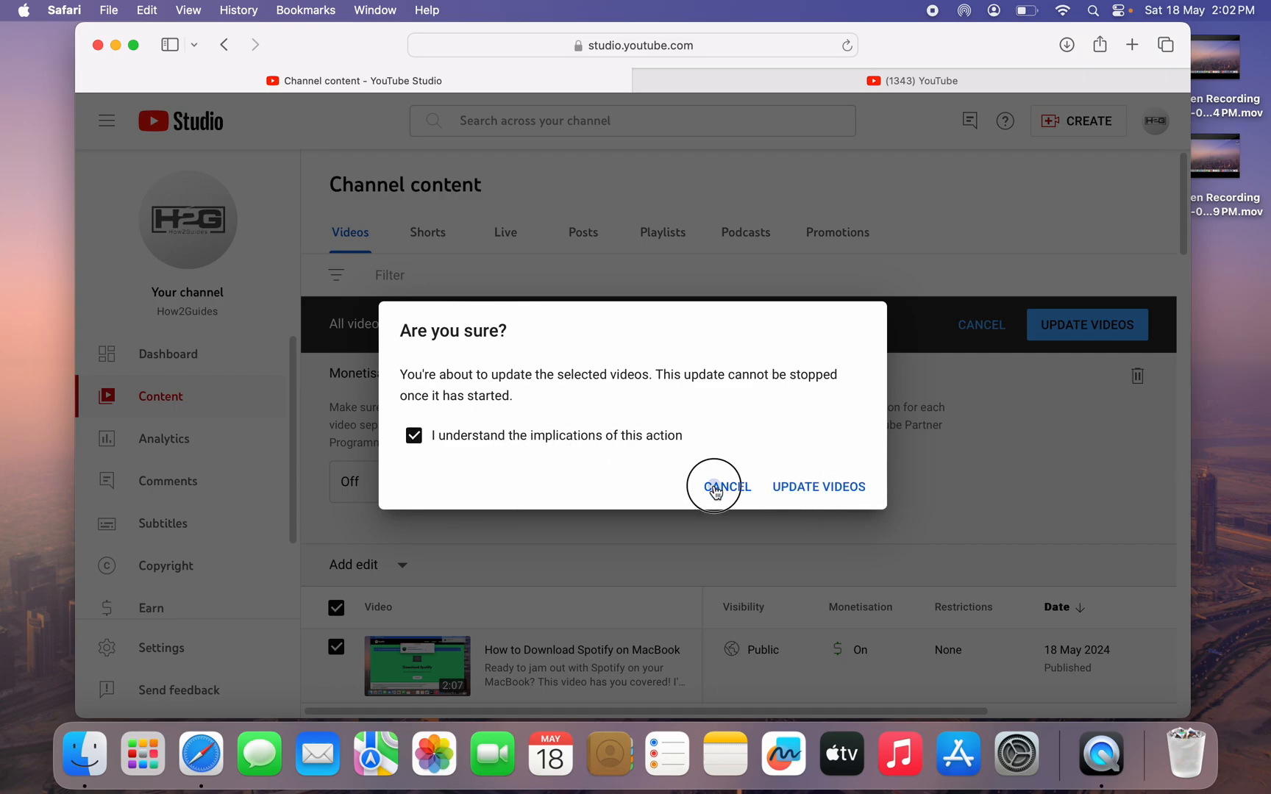
{"action": "left_click", "coordinate": [725, 486]}
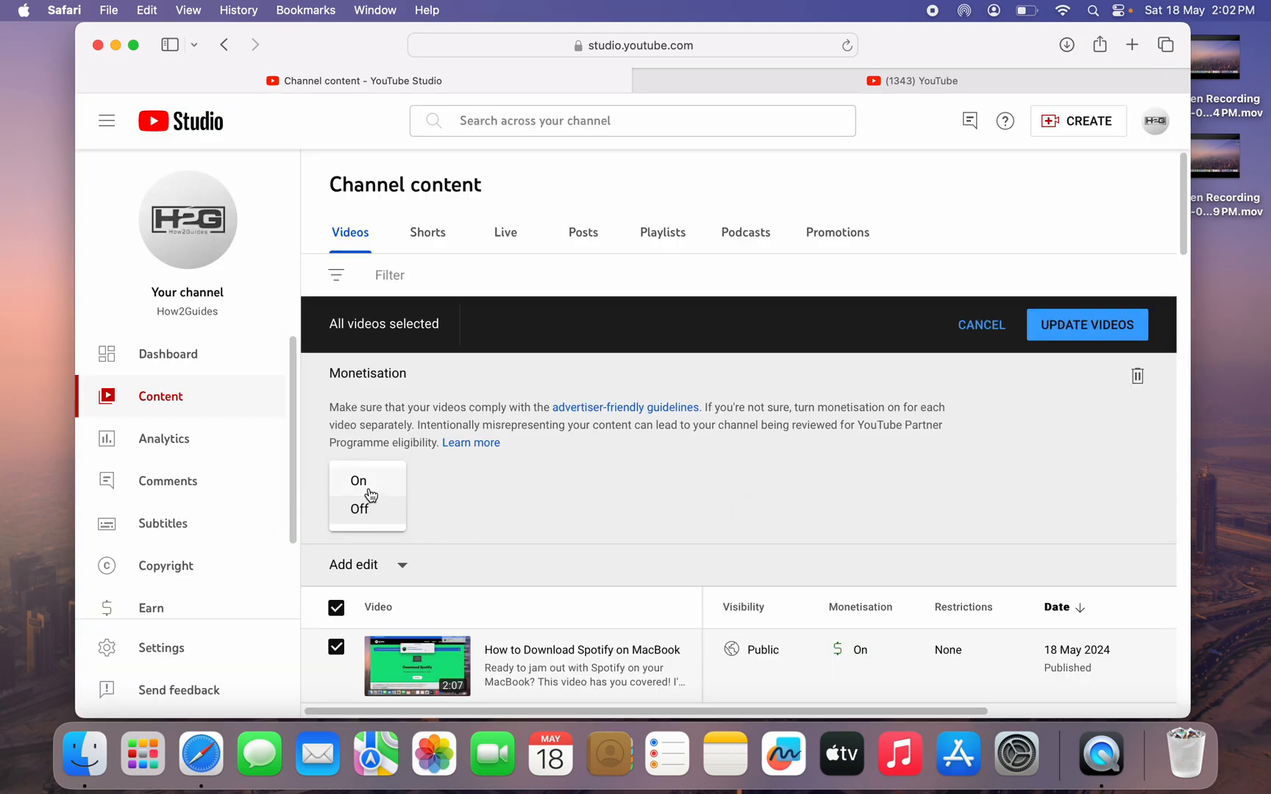
{"action": "left_click", "coordinate": [359, 481]}
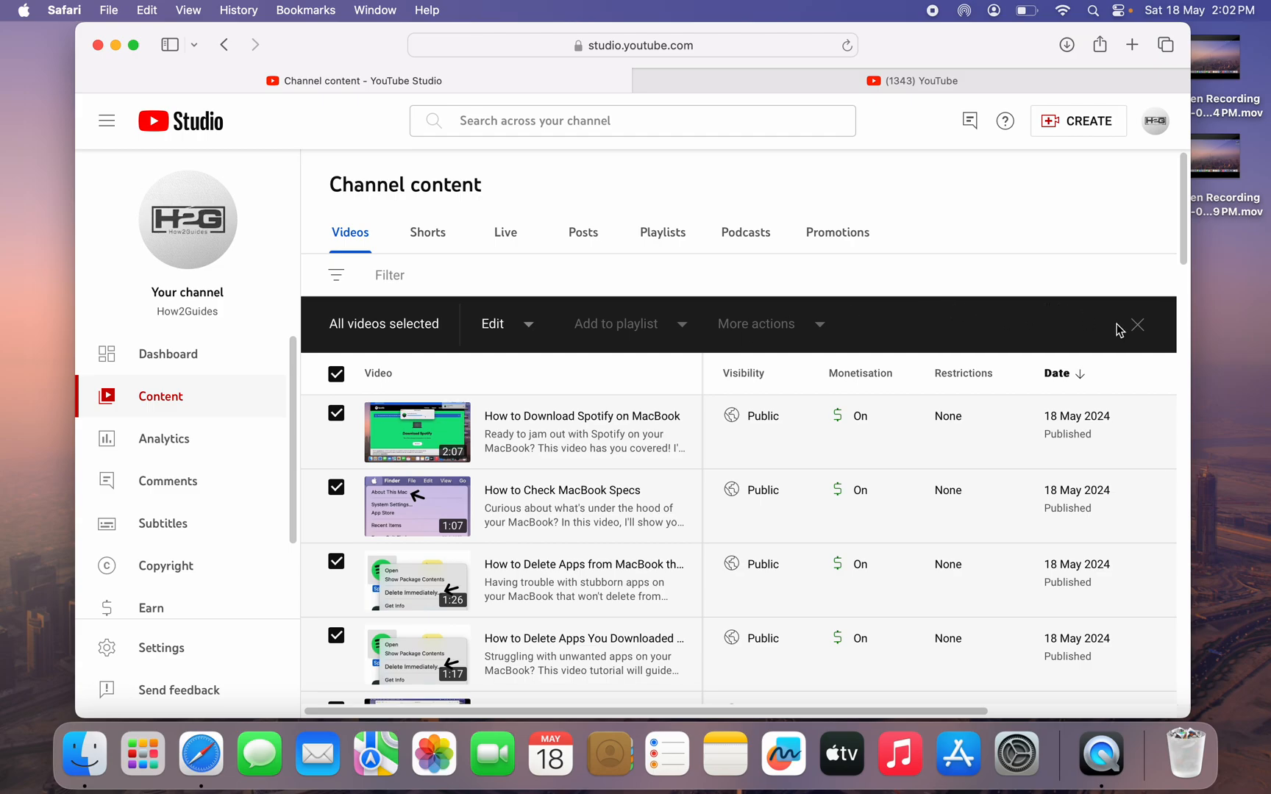
Deselect all videos, close the YouTube tab and add a new Start Page tab
{"action": "left_click", "coordinate": [1134, 325]}
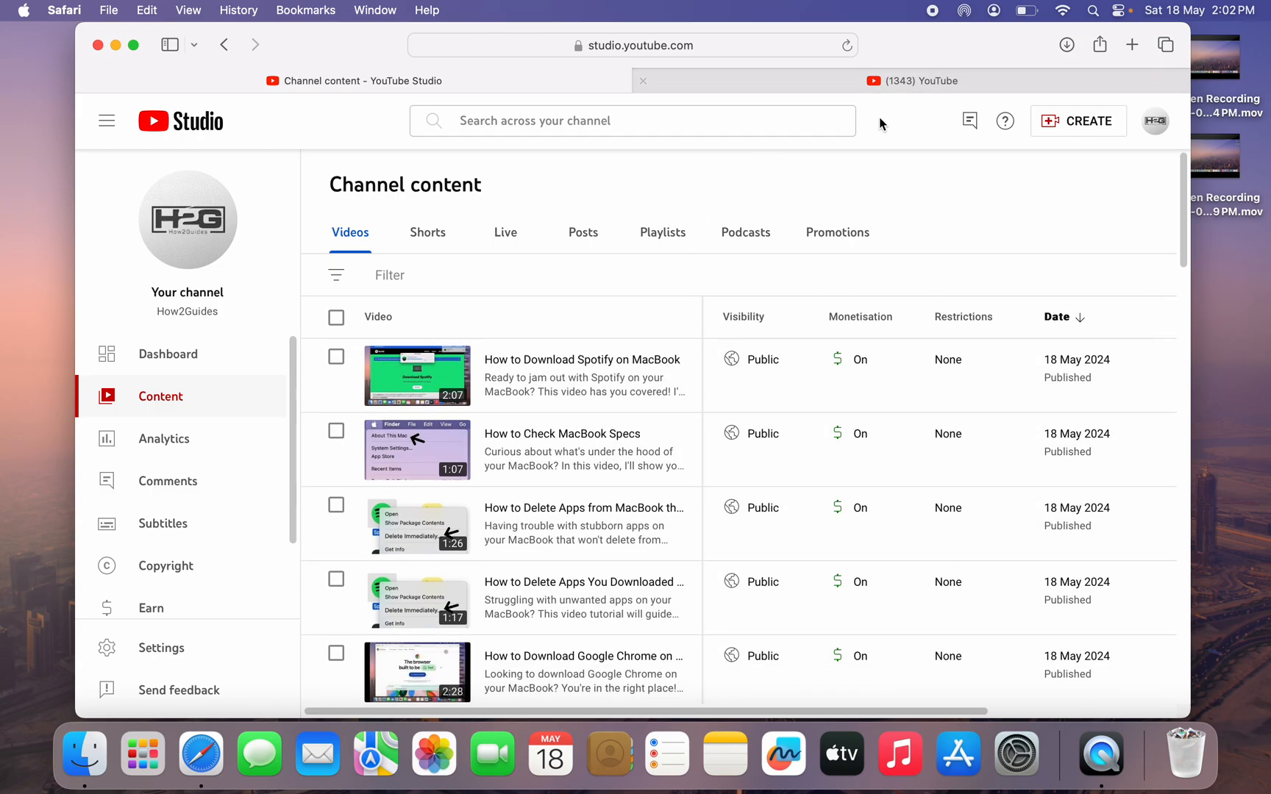
{"action": "left_click", "coordinate": [911, 81]}
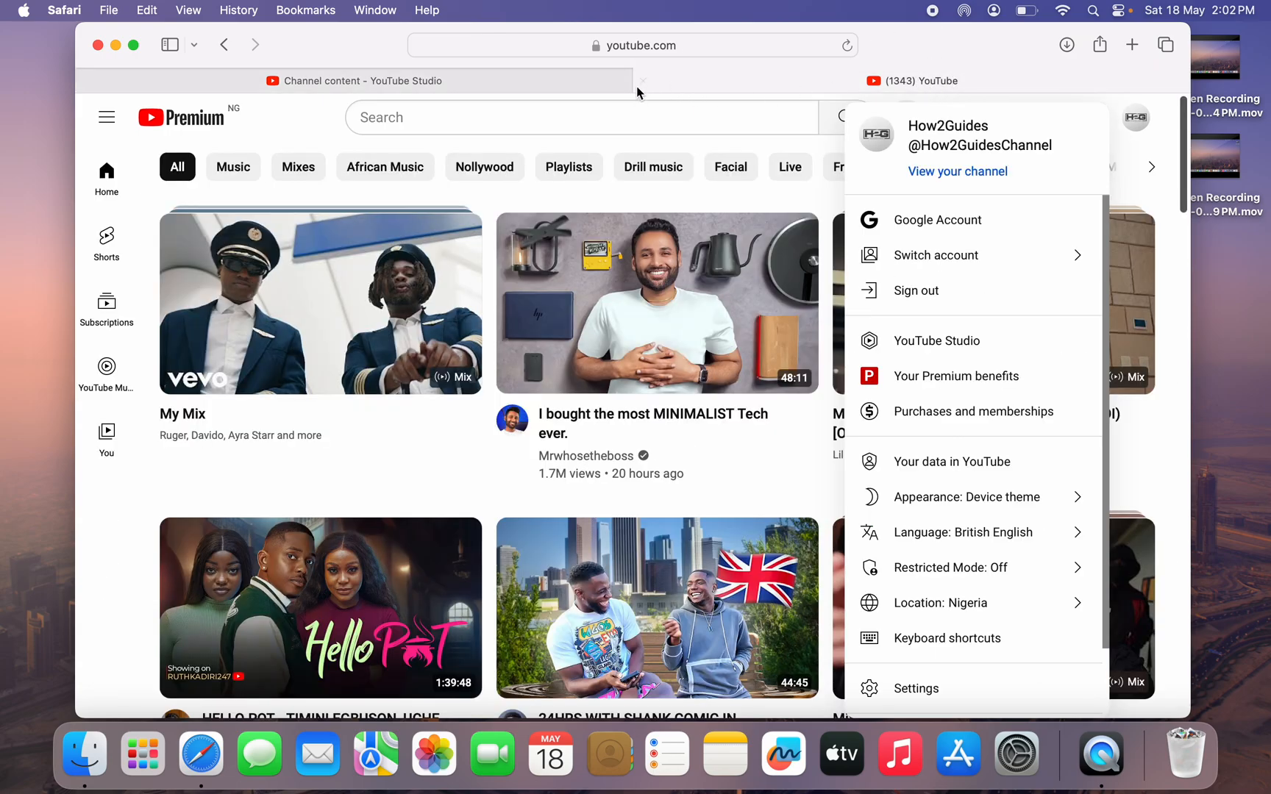
{"action": "left_click", "coordinate": [936, 340]}
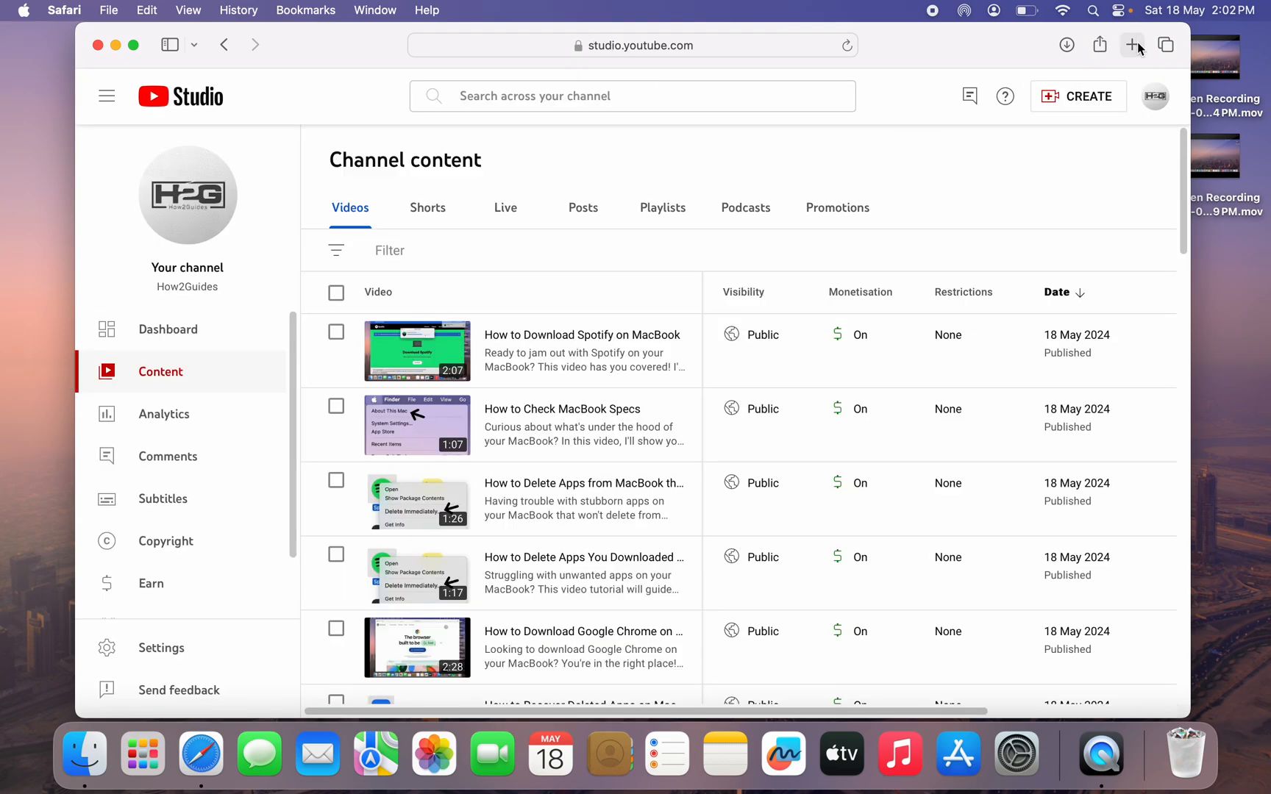
{"action": "left_click", "coordinate": [1133, 44]}
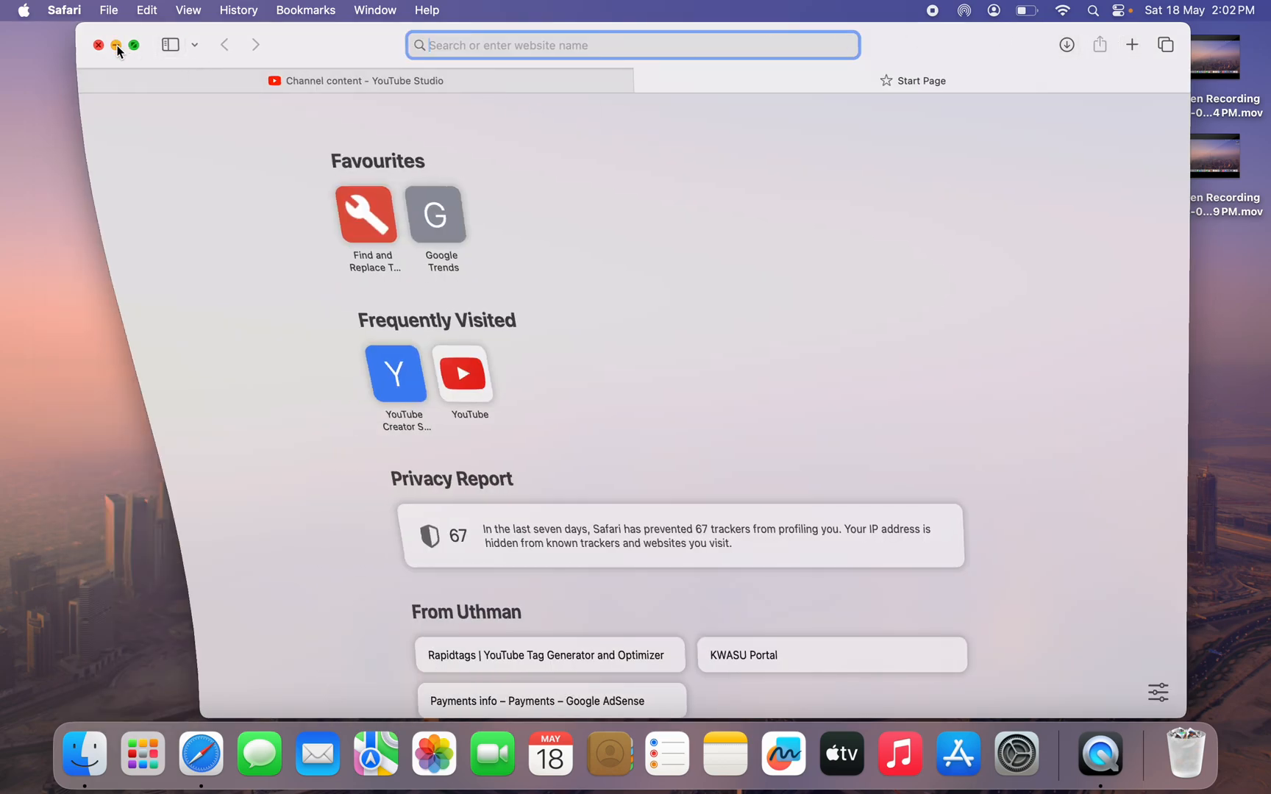